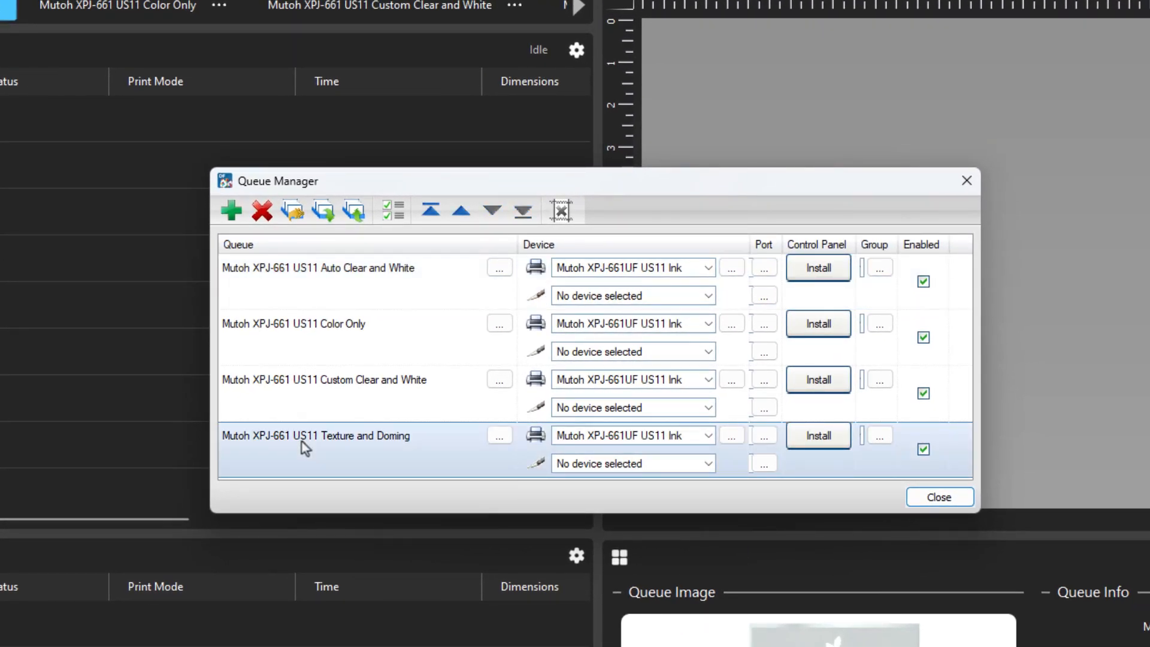
Step: Add the word RESTROOMS beneath the pictogram and duplicate it with Ctrl+D
click(315, 436)
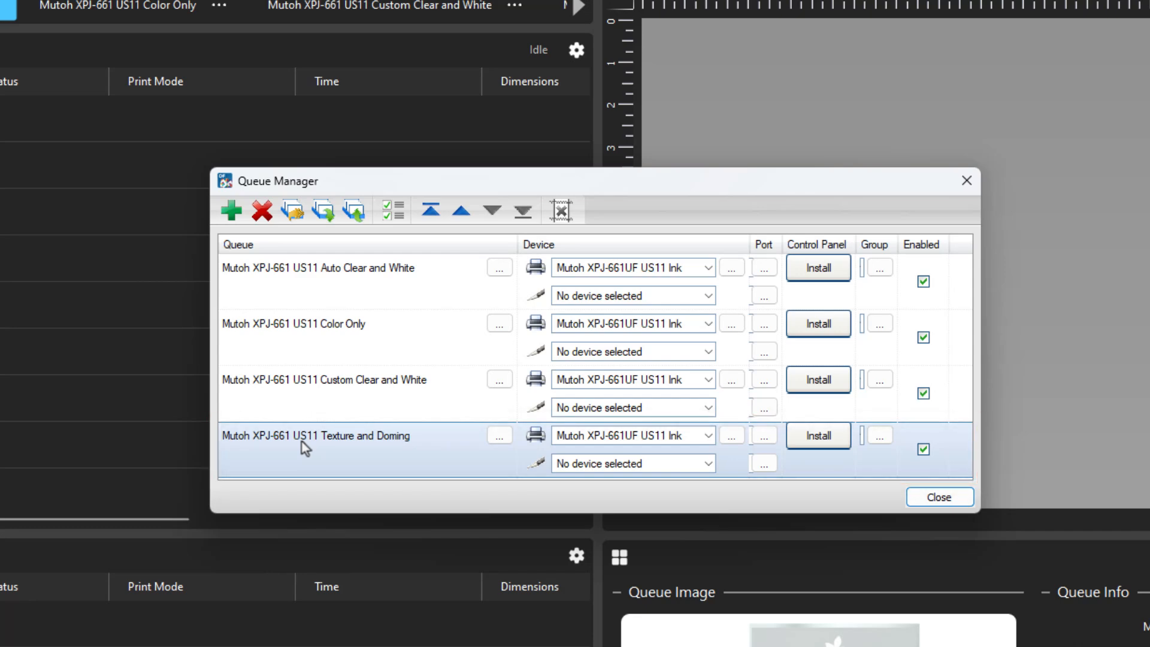
click(939, 496)
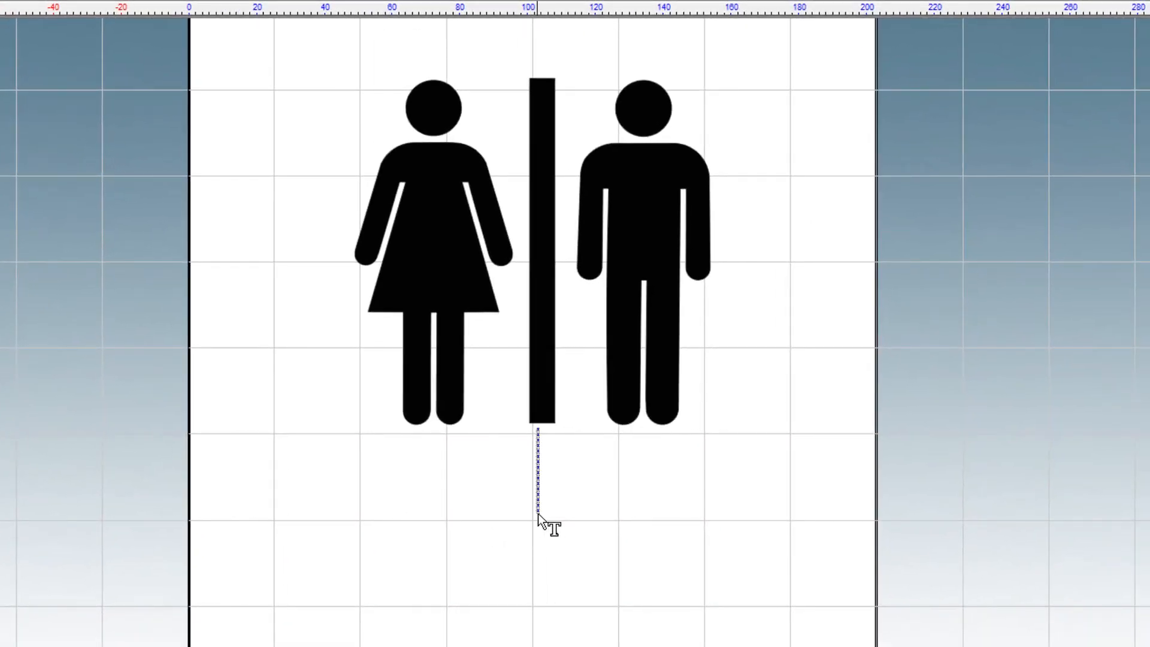
text(RESTROOMS)
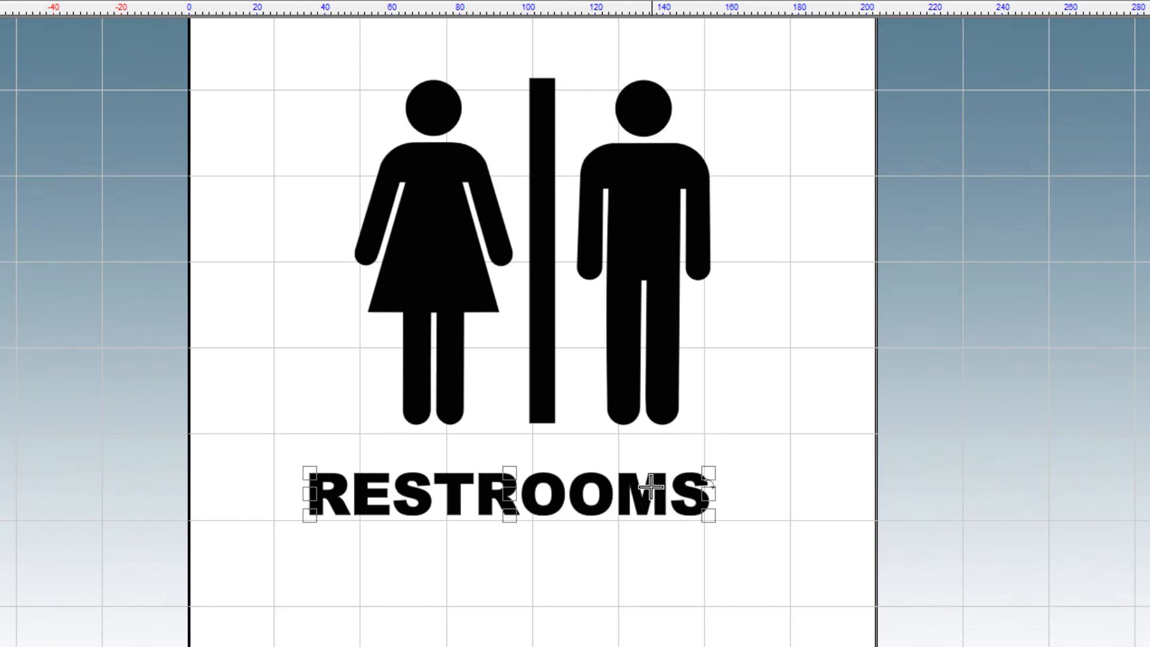
key(Ctrl+D)
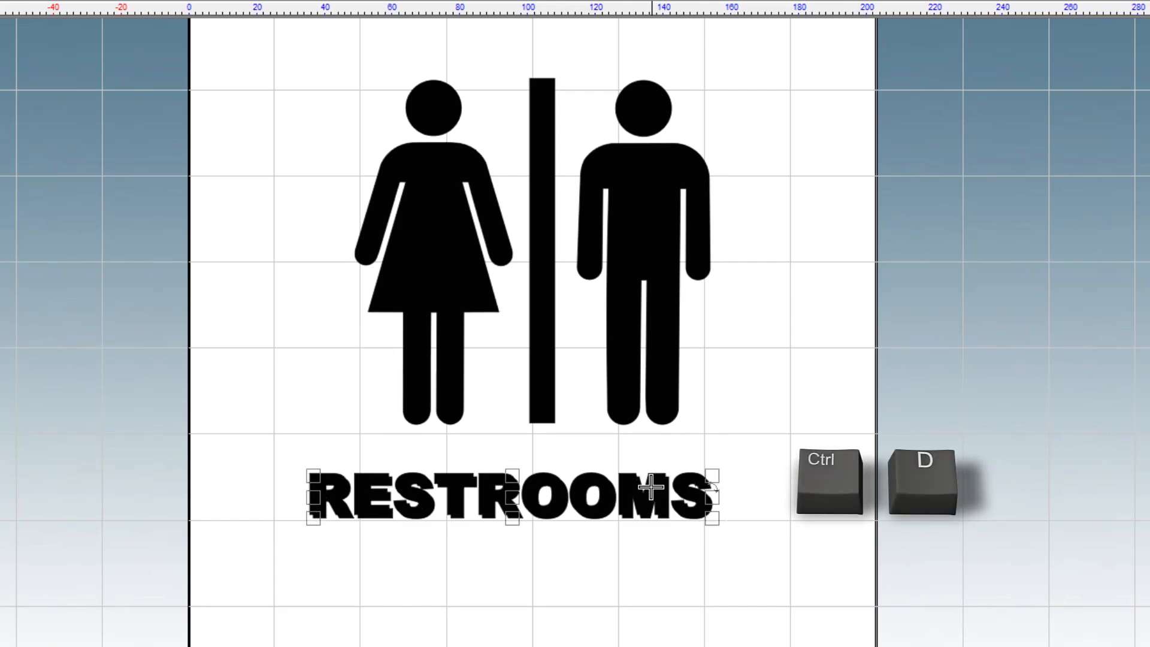
key(Ctrl+D)
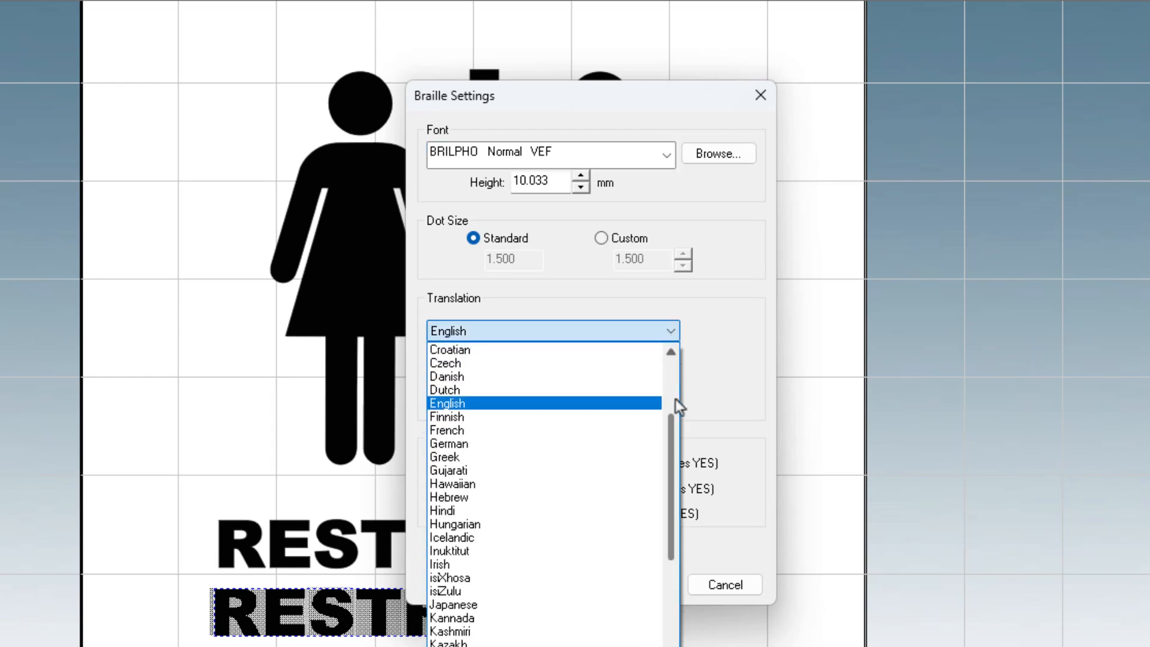
Step: Confirm Braille Settings as English, U.S. Grade 2 (ABAE) on a single line
scroll(down, 3)
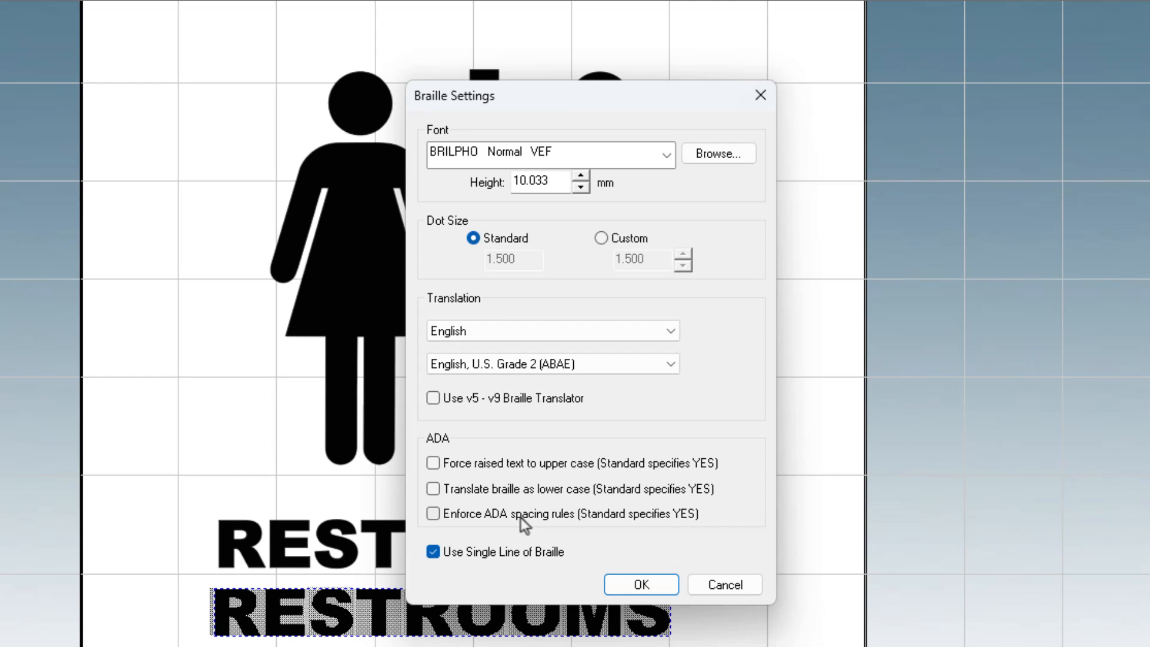
click(637, 584)
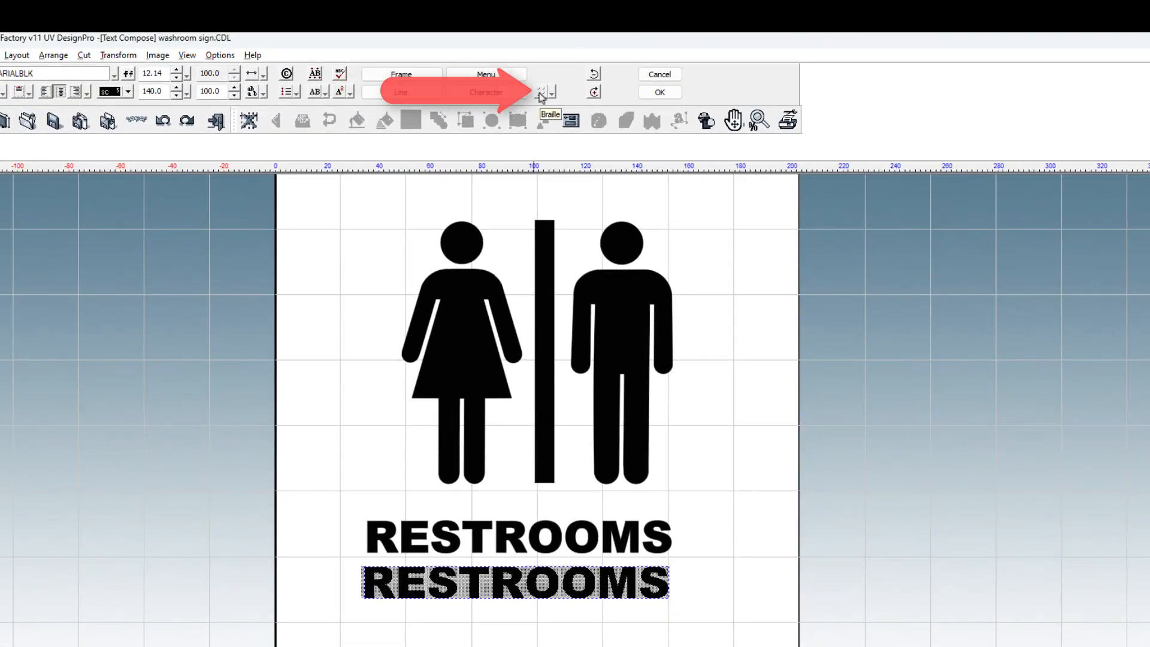
Step: Convert the duplicate RESTROOMS text to standard-size braille dots
click(544, 91)
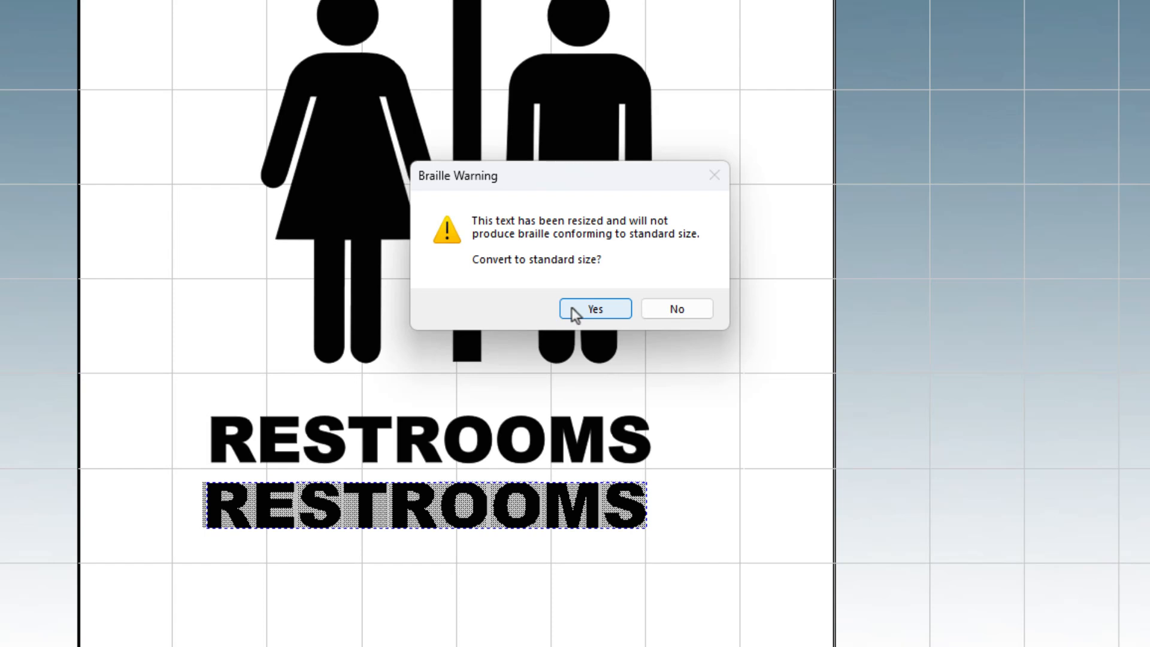
click(595, 308)
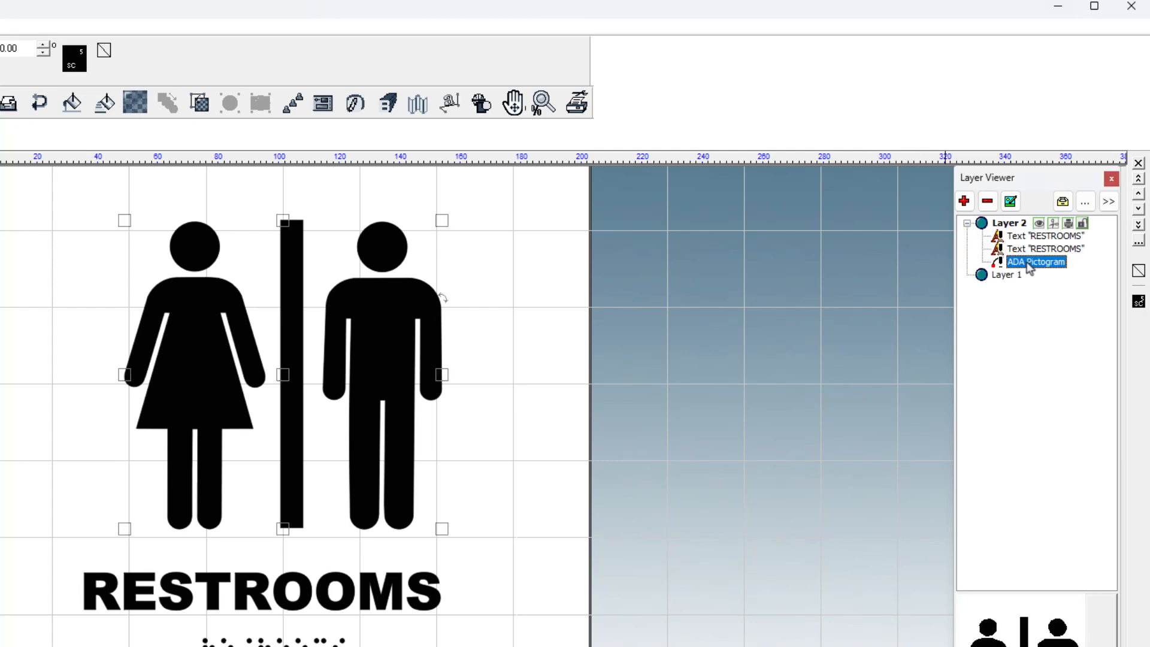
right_click(1036, 261)
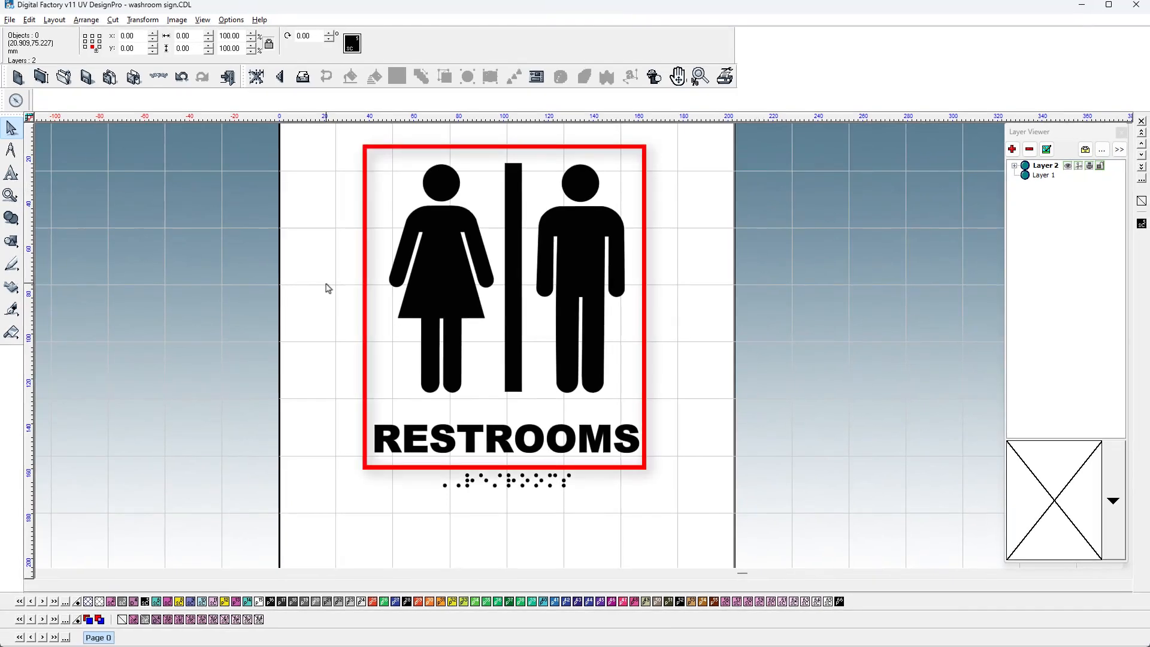
click(428, 277)
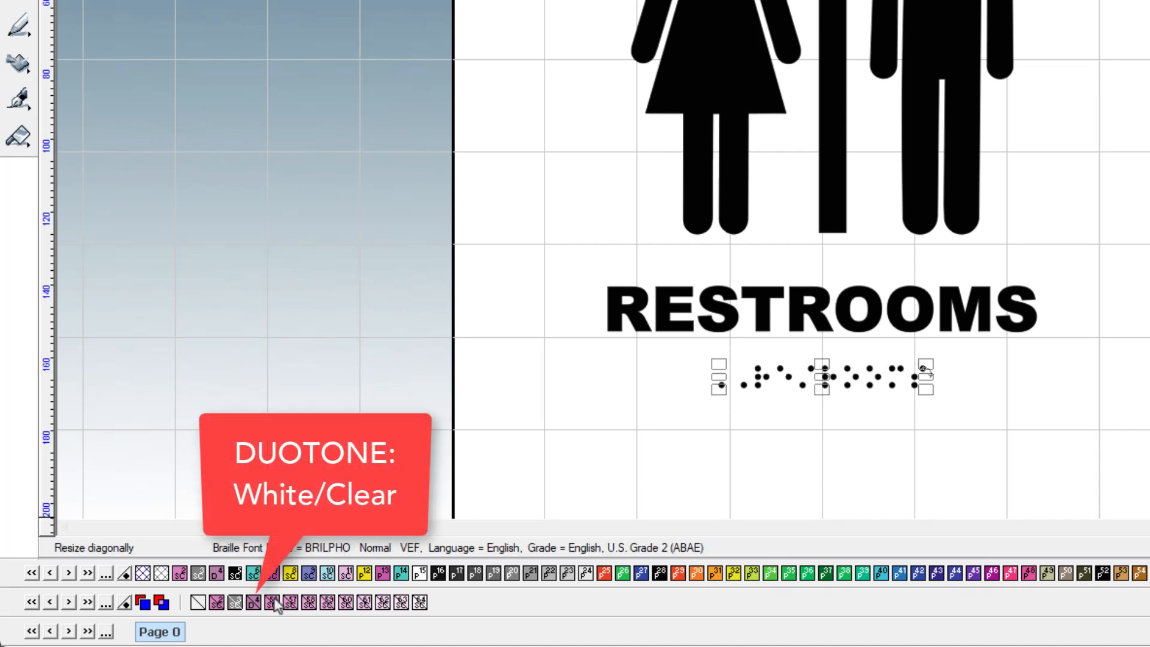
mouse_move(253, 612)
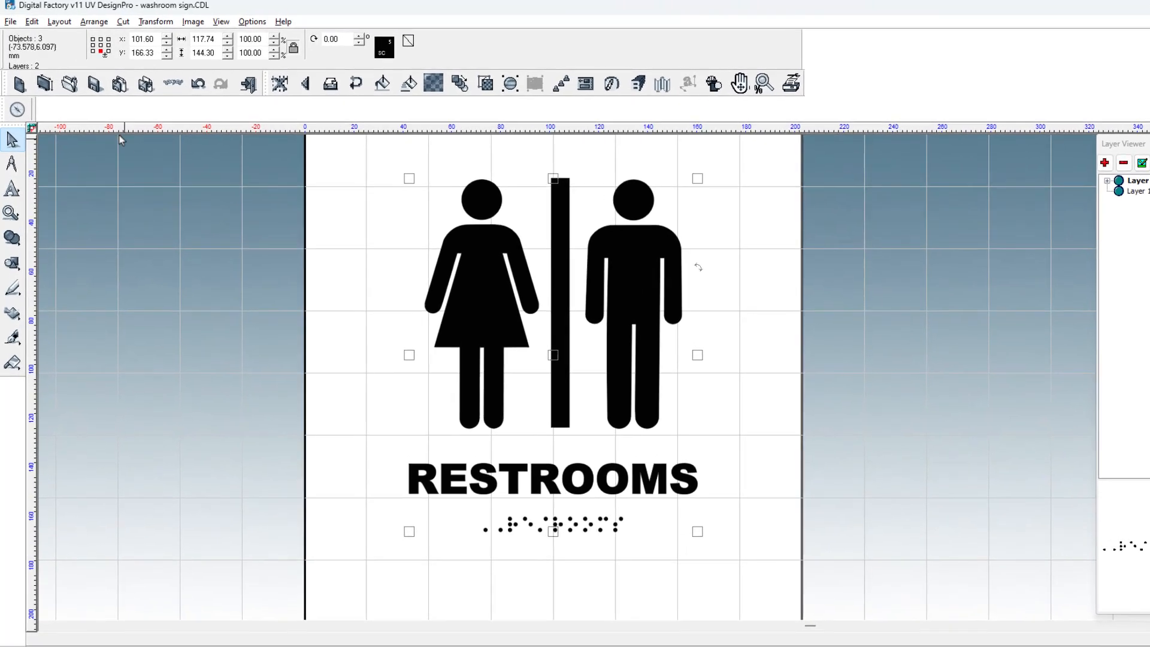
Step: Print to Digital Factory using the Mutoh XPJ-661 US11 Texture and Doming, Local queue
click(11, 22)
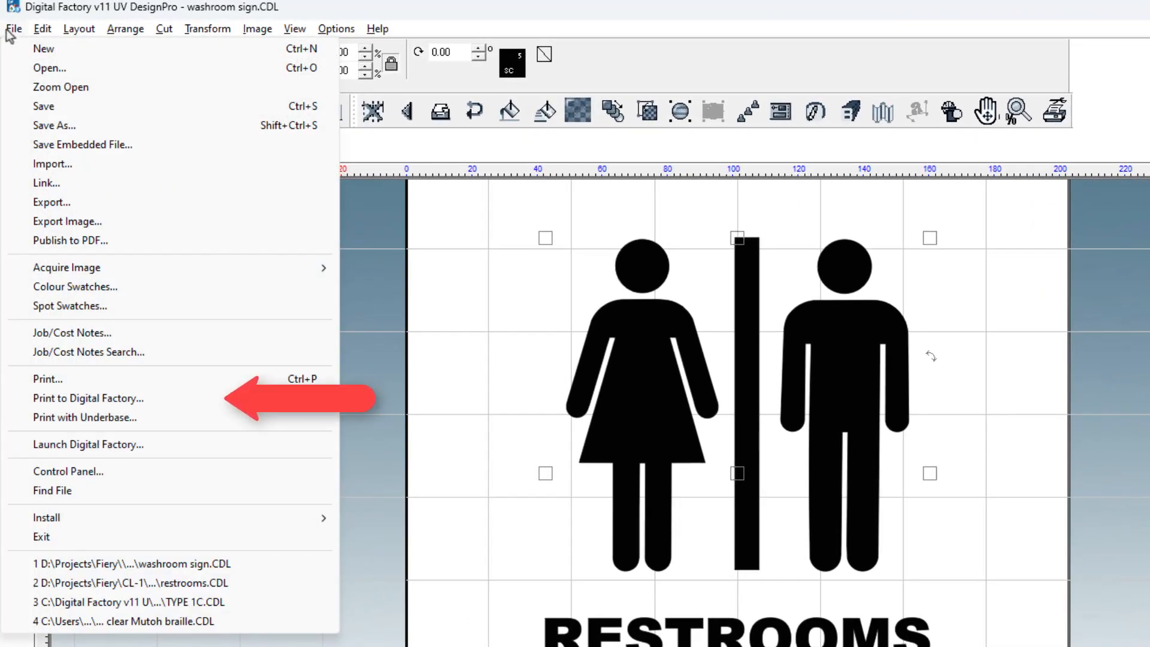
click(84, 398)
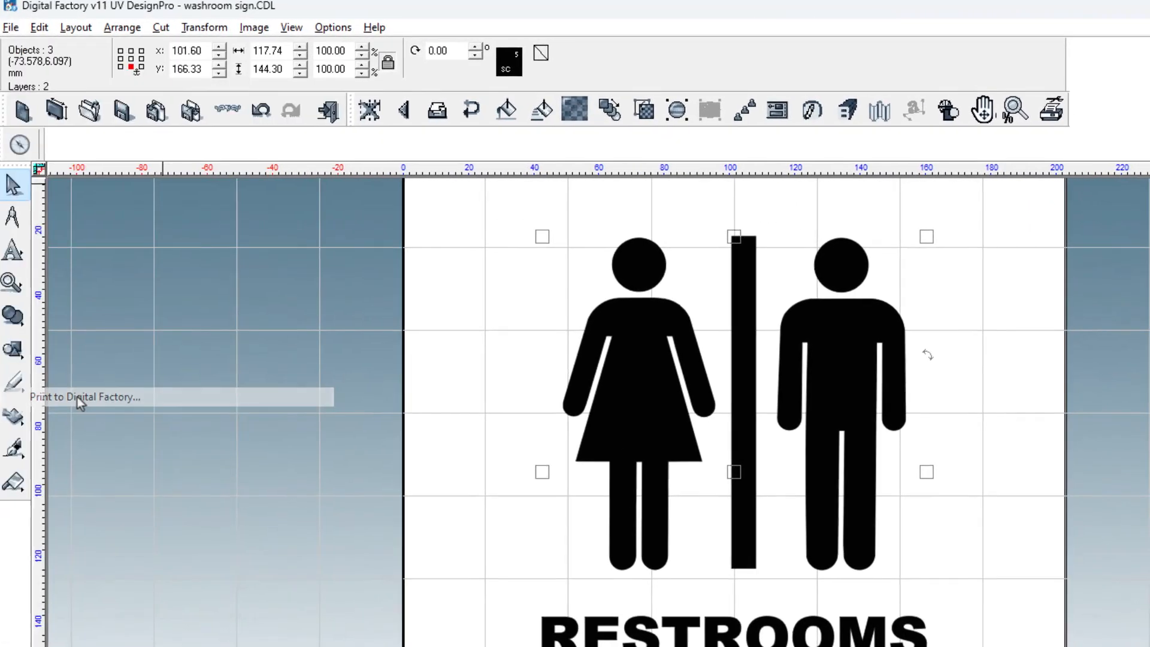
click(84, 396)
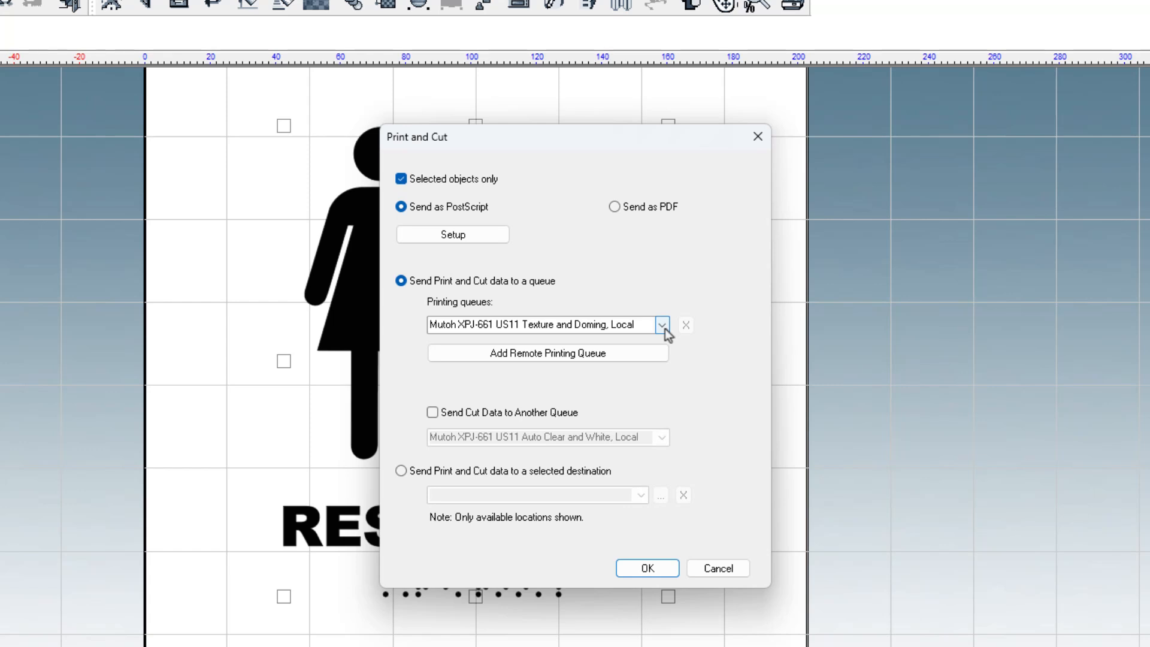
click(661, 324)
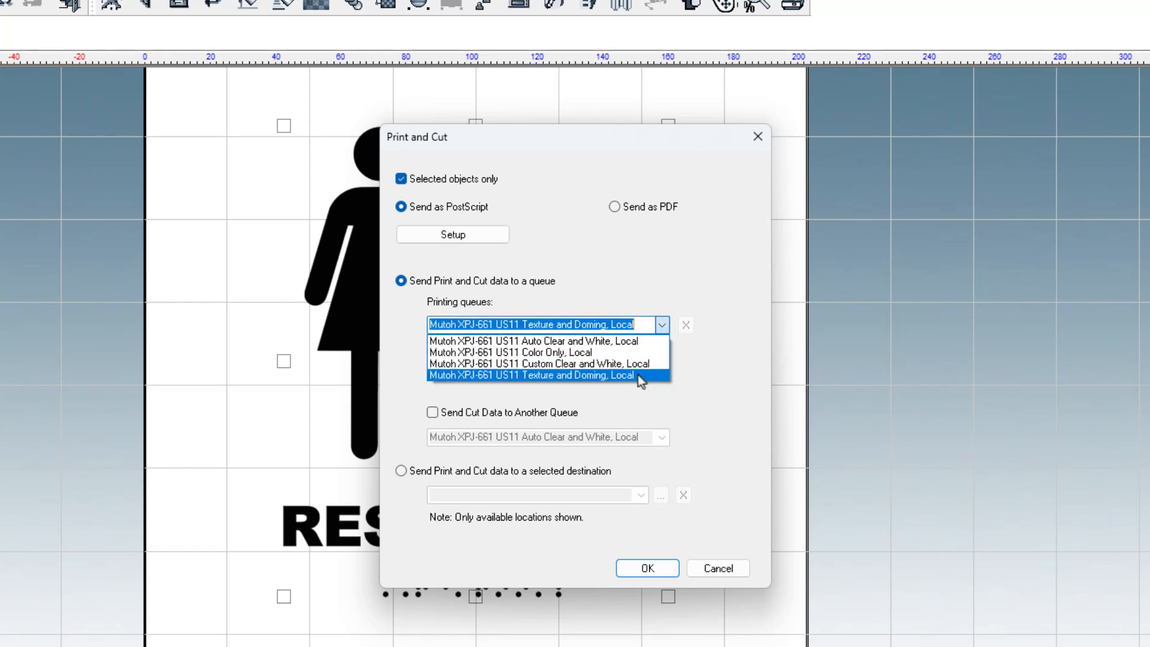
click(545, 375)
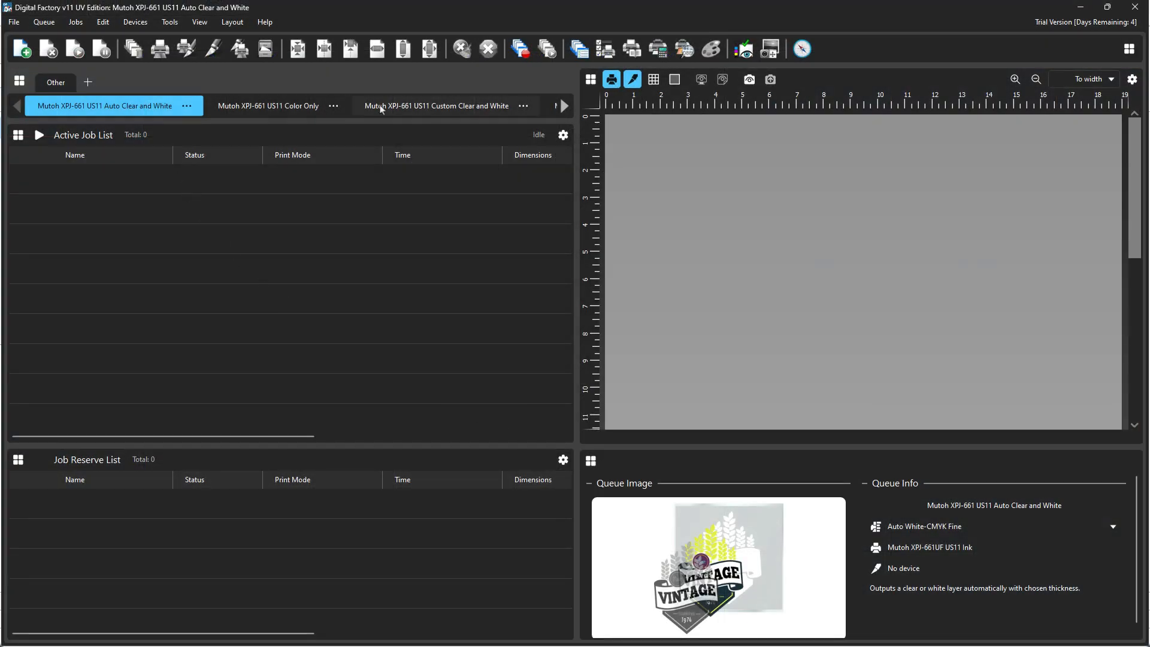
Step: View the washroom sign job pending in the Texture and Doming queue and adjust preview scaling
click(563, 105)
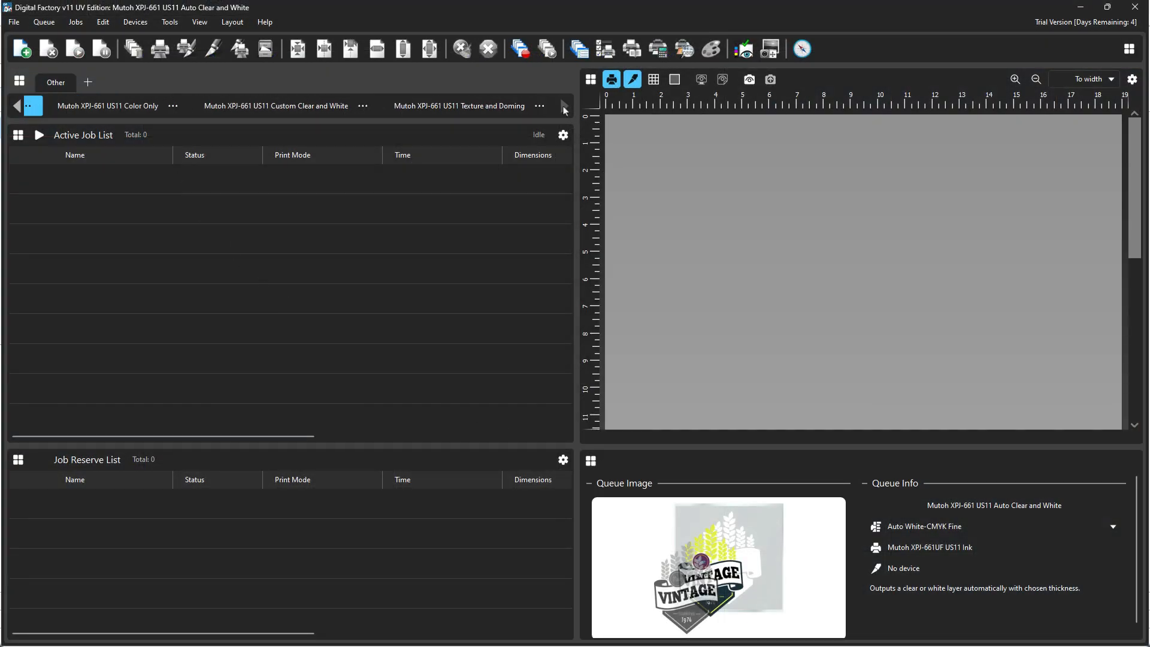
click(459, 106)
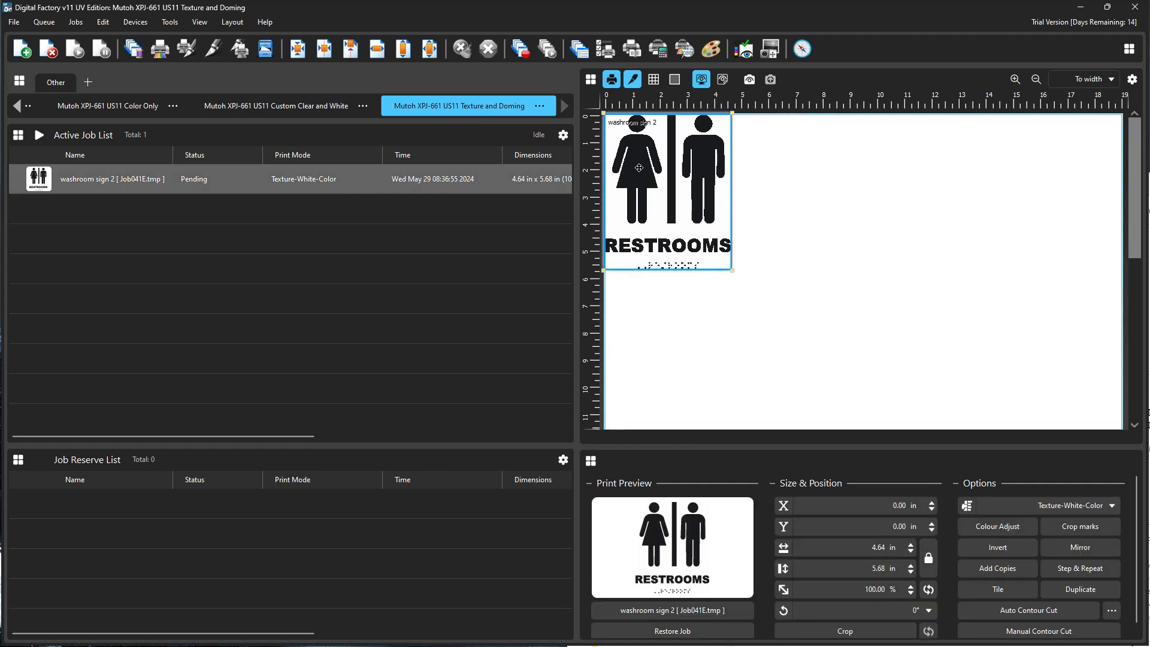
click(1110, 79)
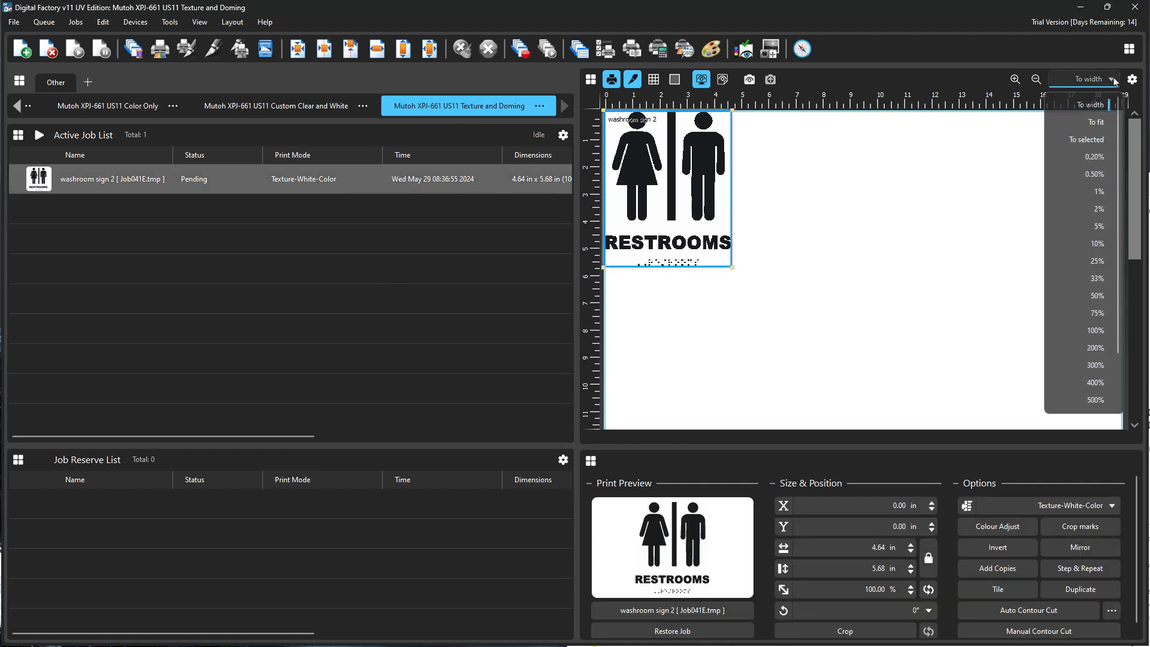
click(1086, 139)
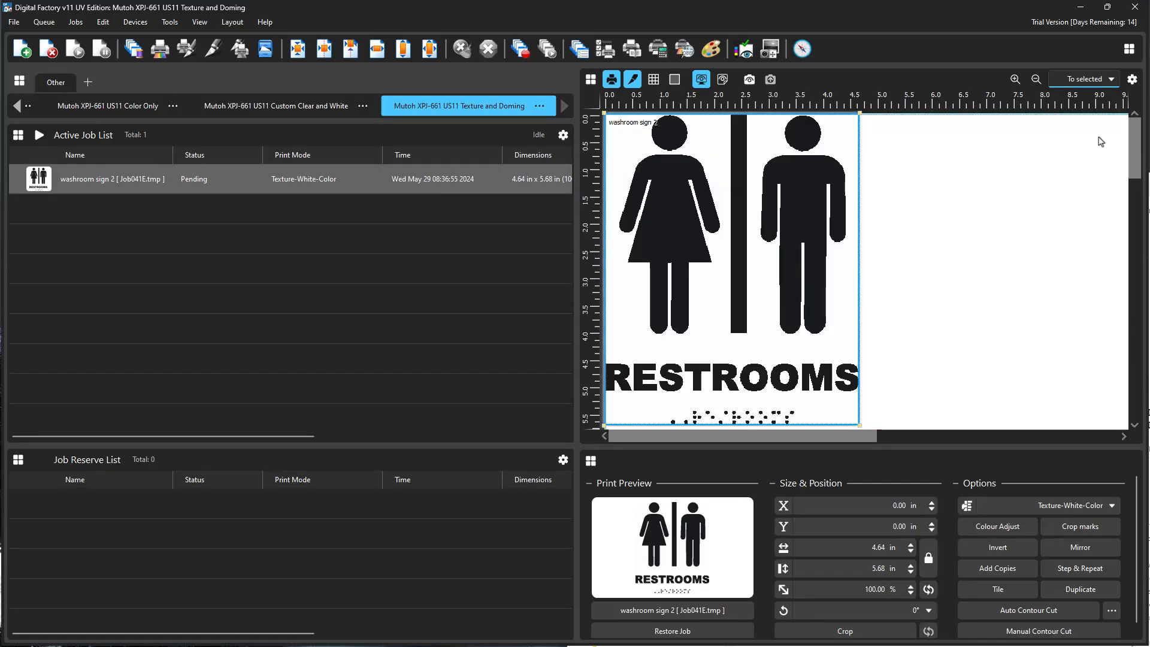
mouse_move(709, 197)
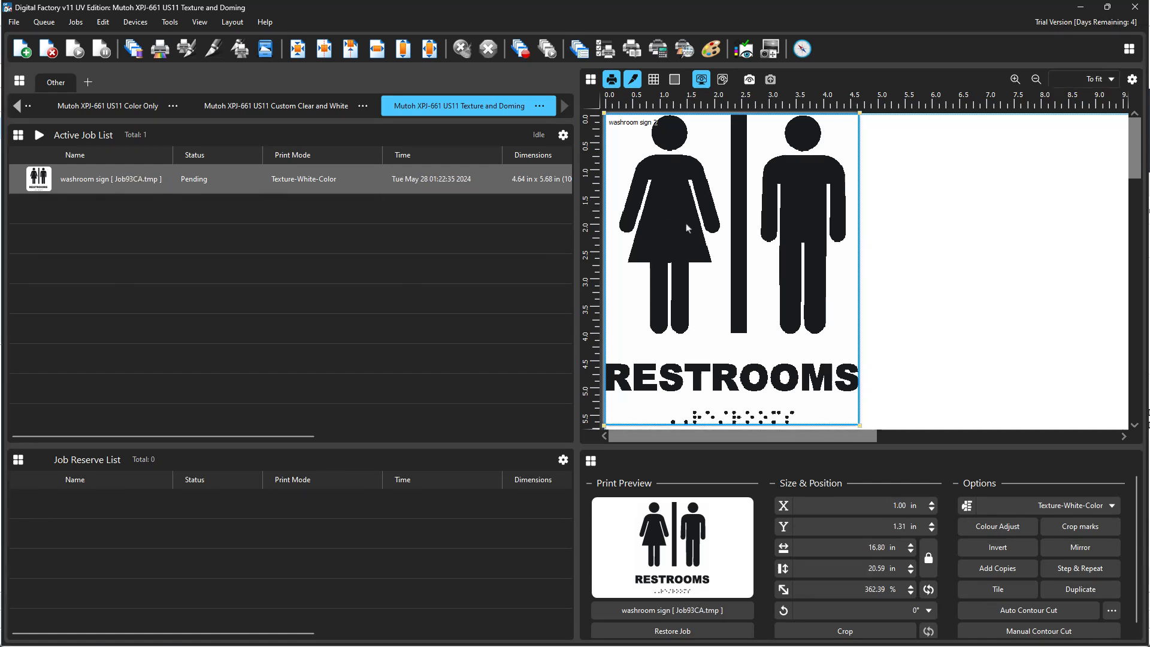
Step: RIP the washroom sign job only, so it is held as spooled
right_click(90, 179)
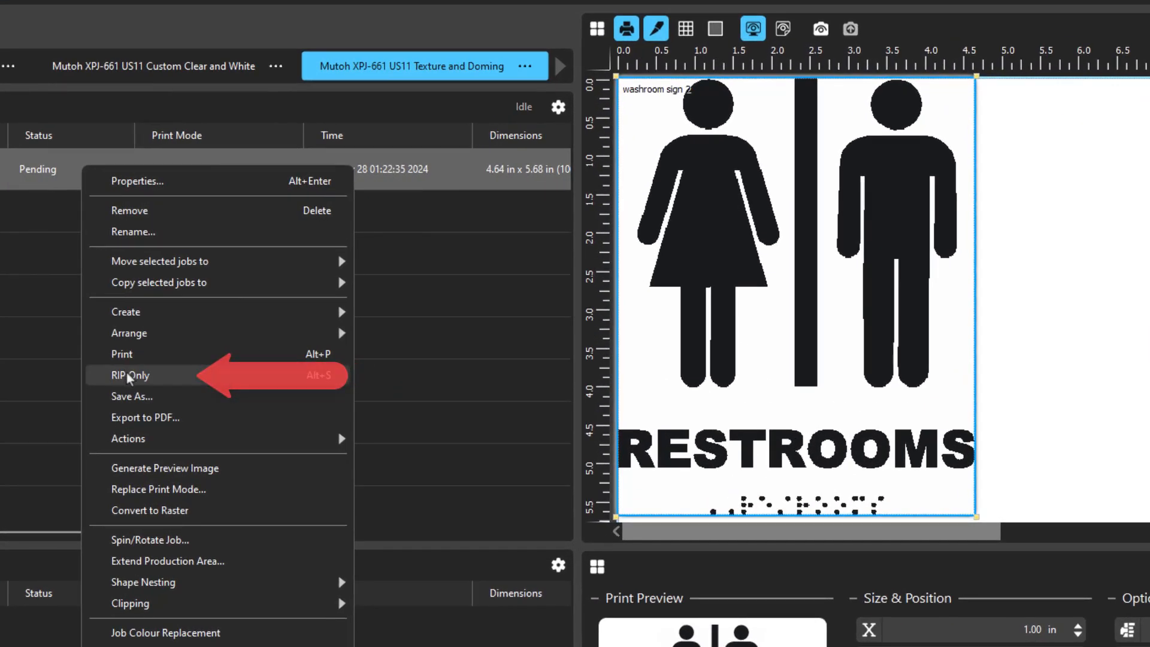
click(130, 375)
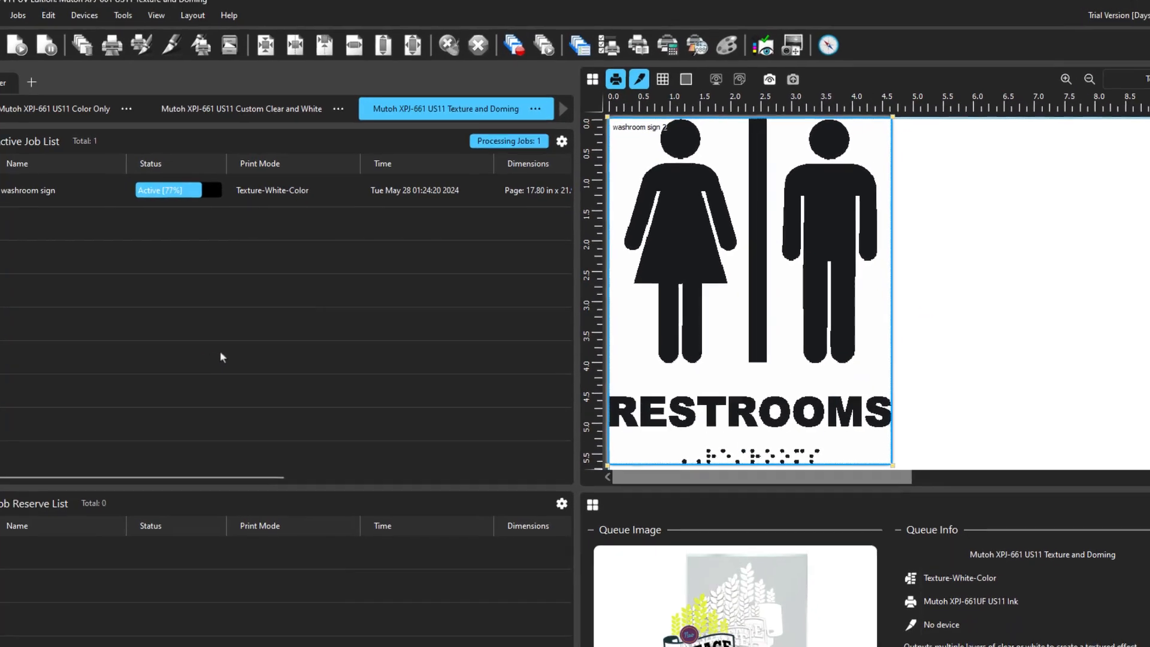
Step: View the job's raw data, toggling the clear, white and color film planes, then close the preview
right_click(39, 190)
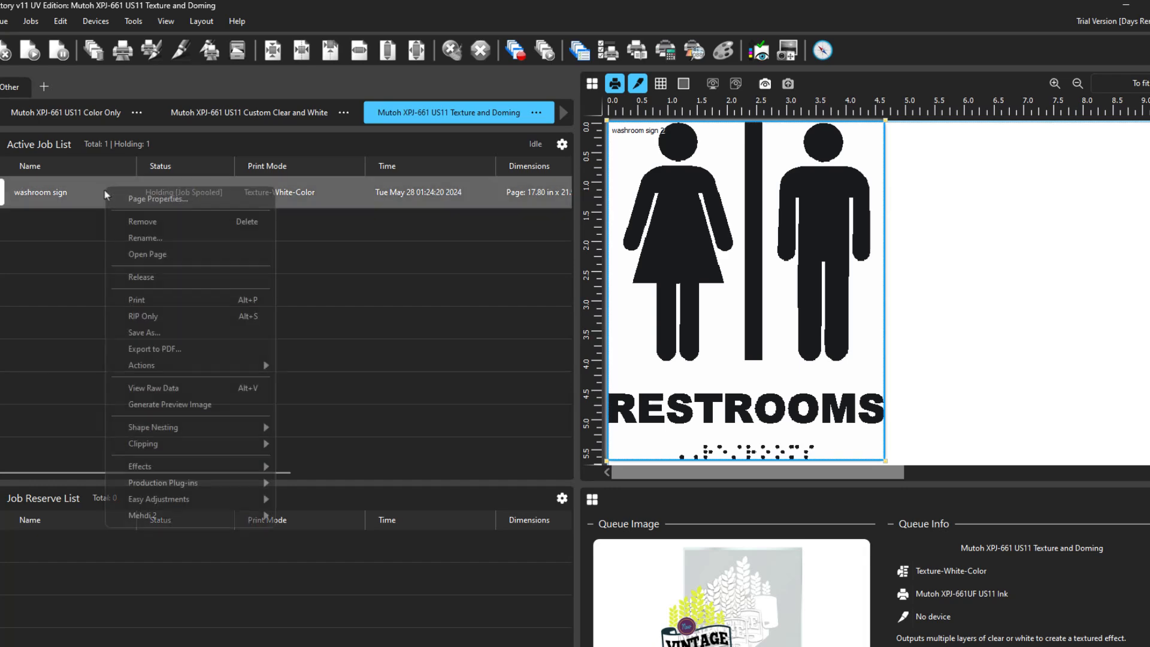
click(153, 388)
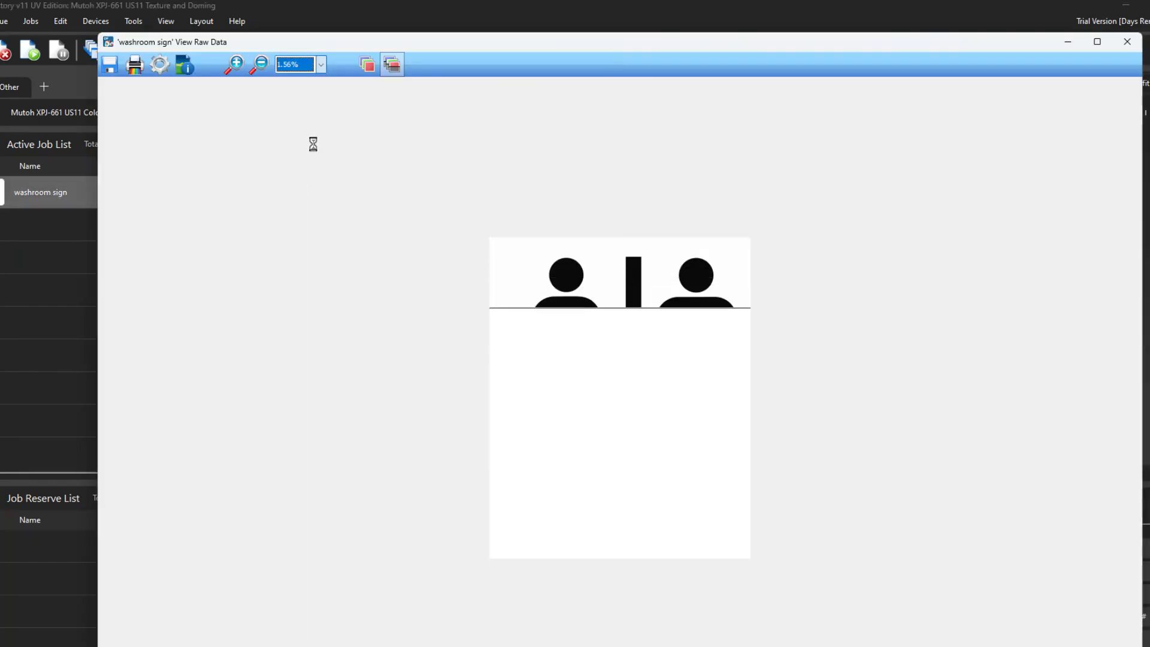
click(350, 64)
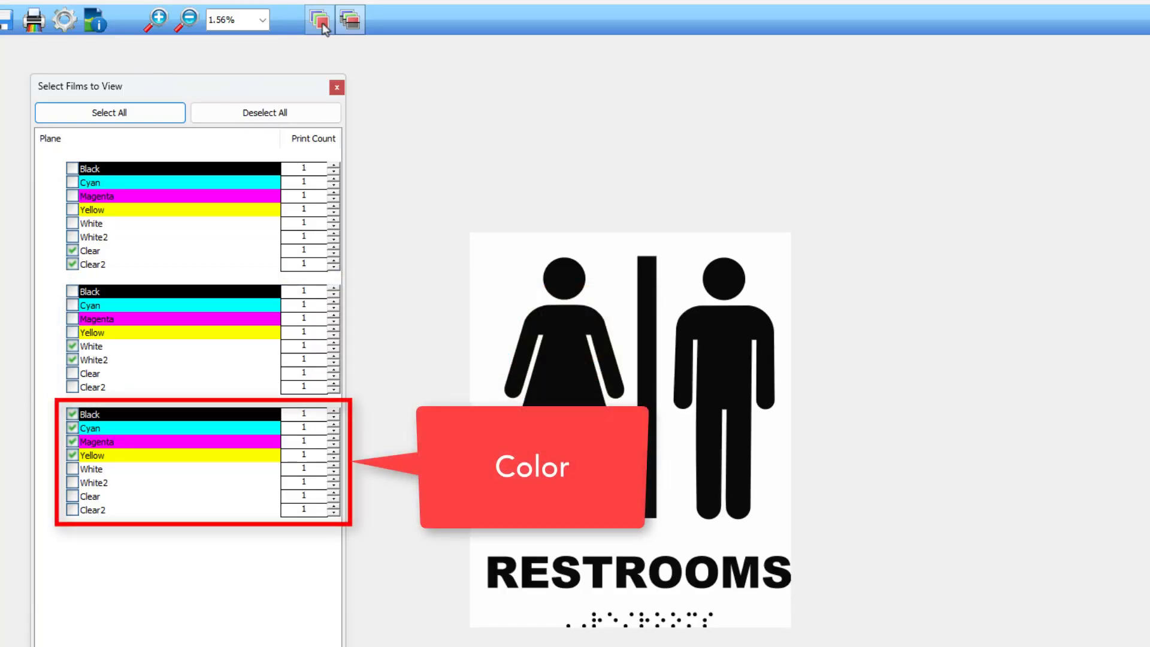
click(349, 19)
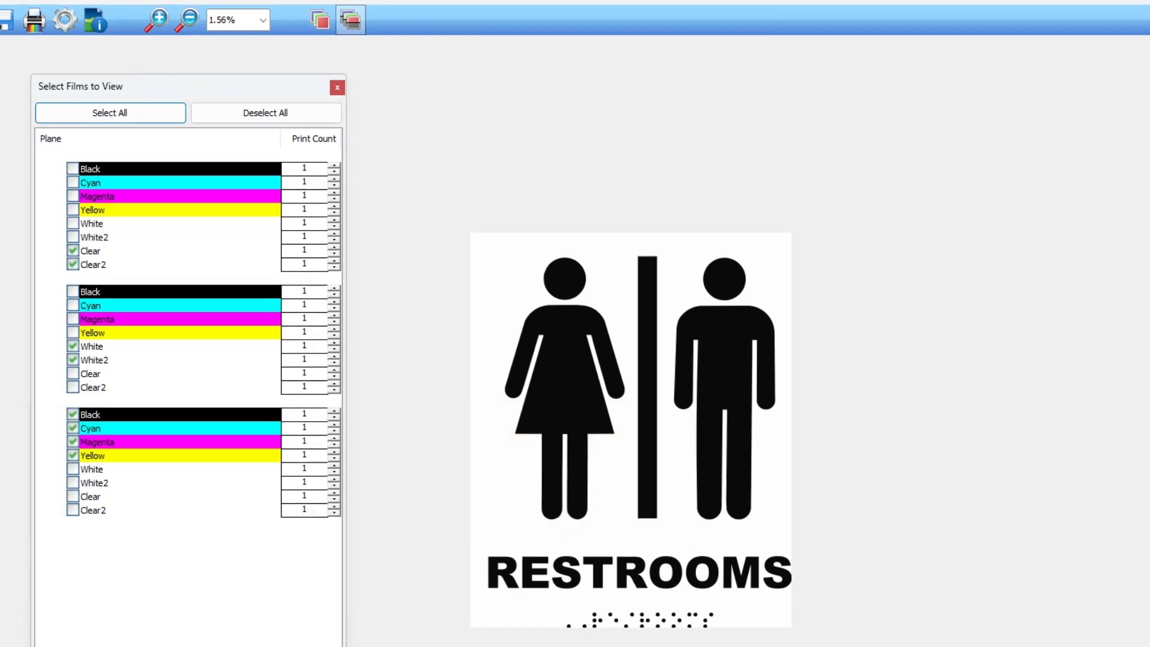
click(202, 33)
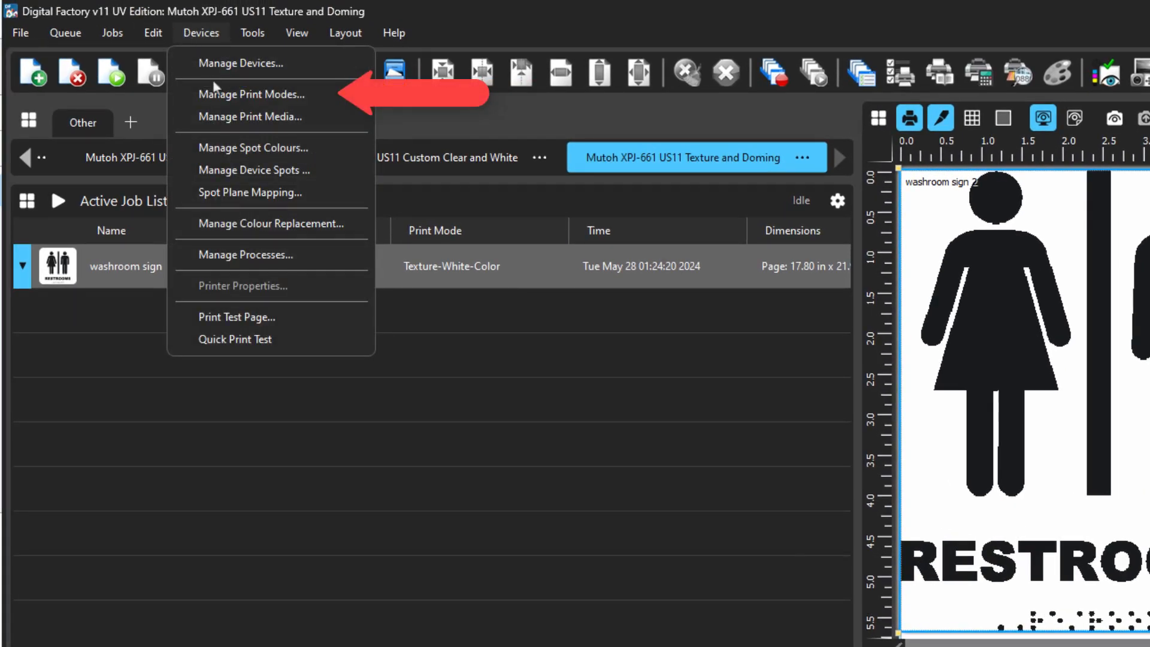
Step: Edit the Texture-White-Color mode from Manage Print Modes
click(251, 94)
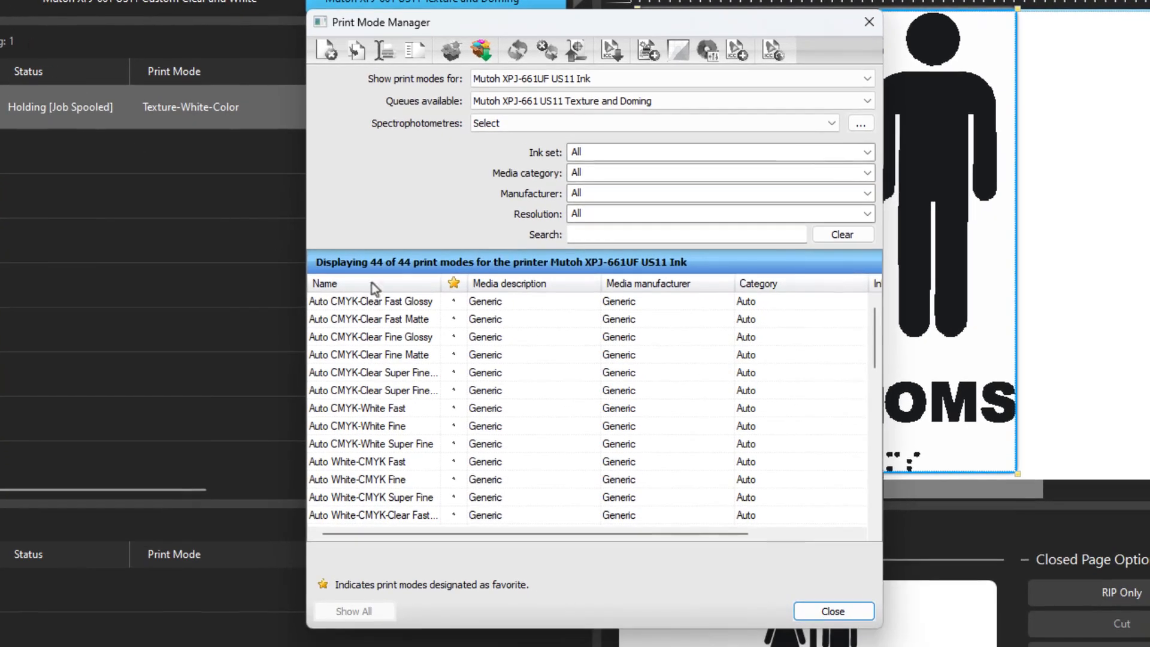
scroll(down, 3)
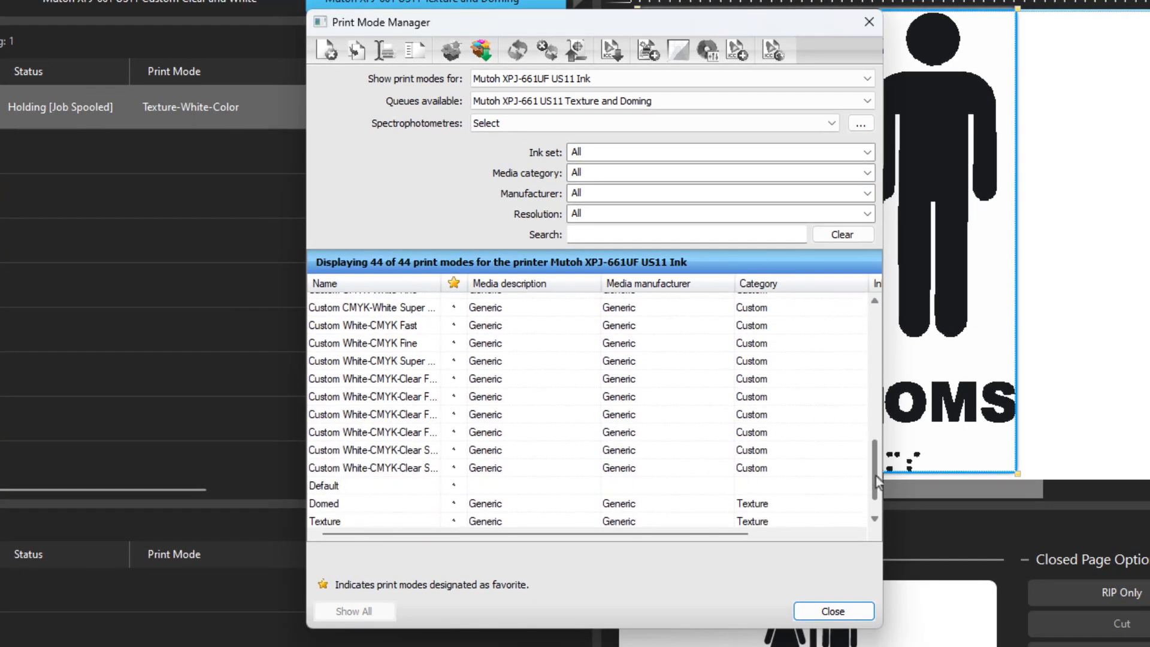
scroll(down, 3)
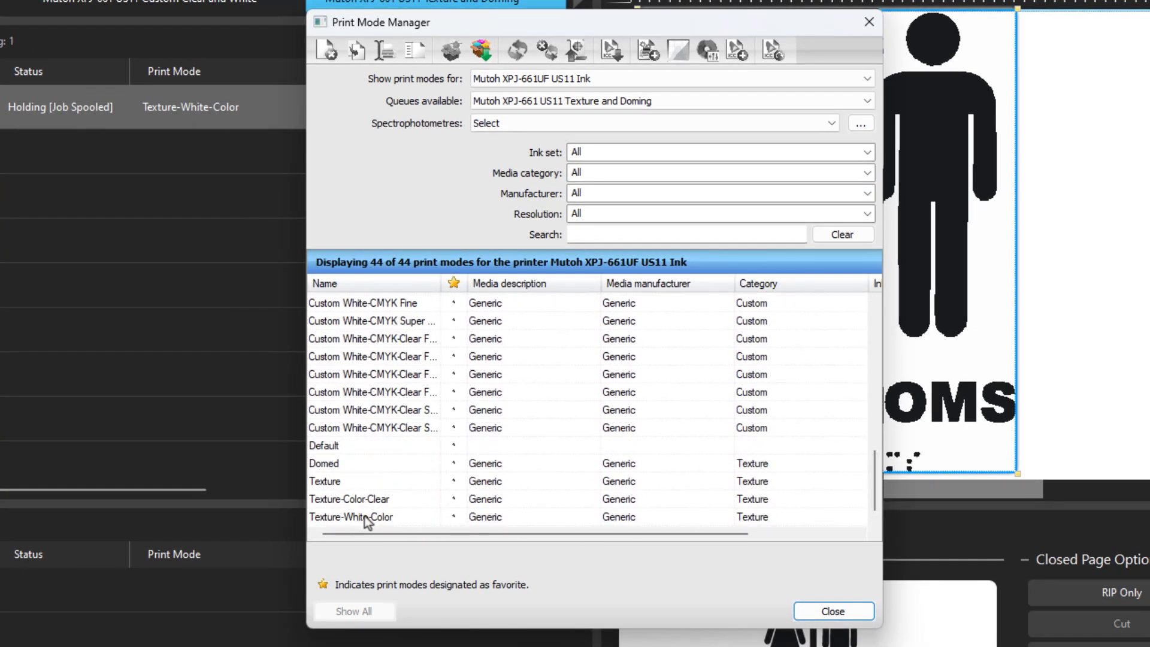
right_click(363, 517)
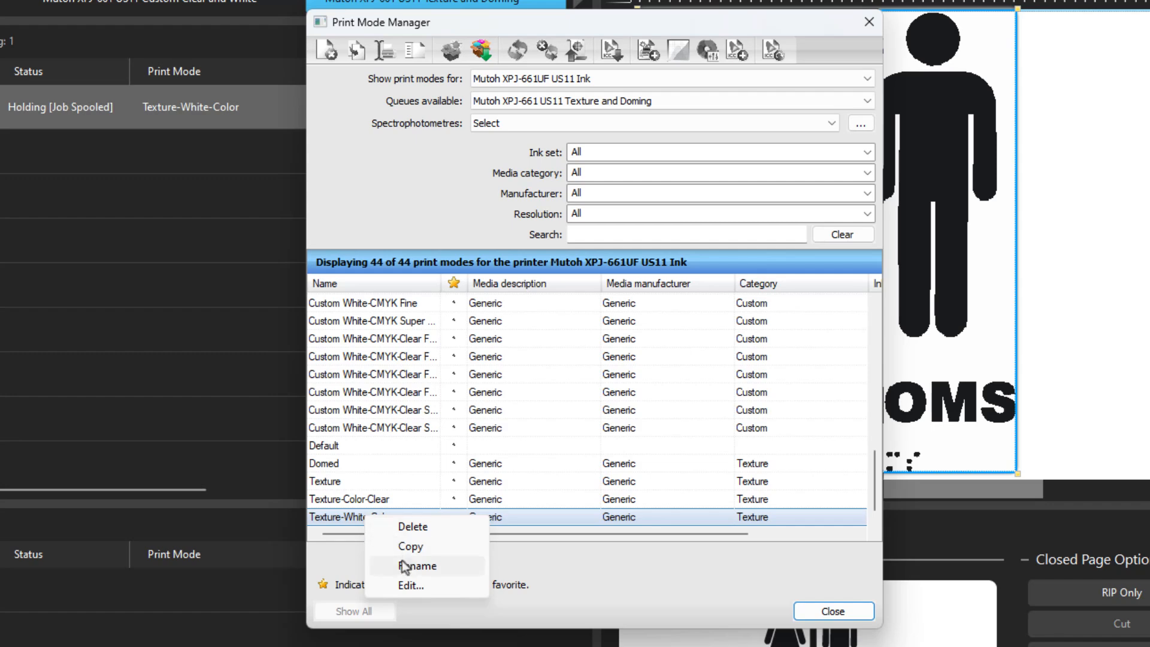
click(410, 584)
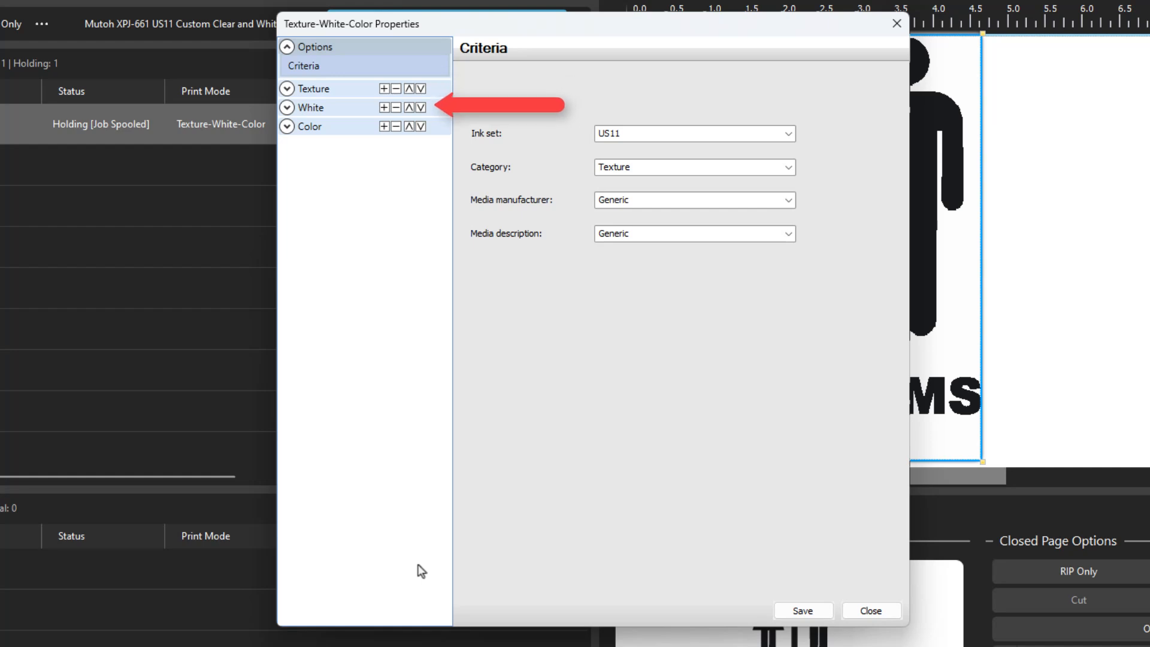
mouse_move(392, 189)
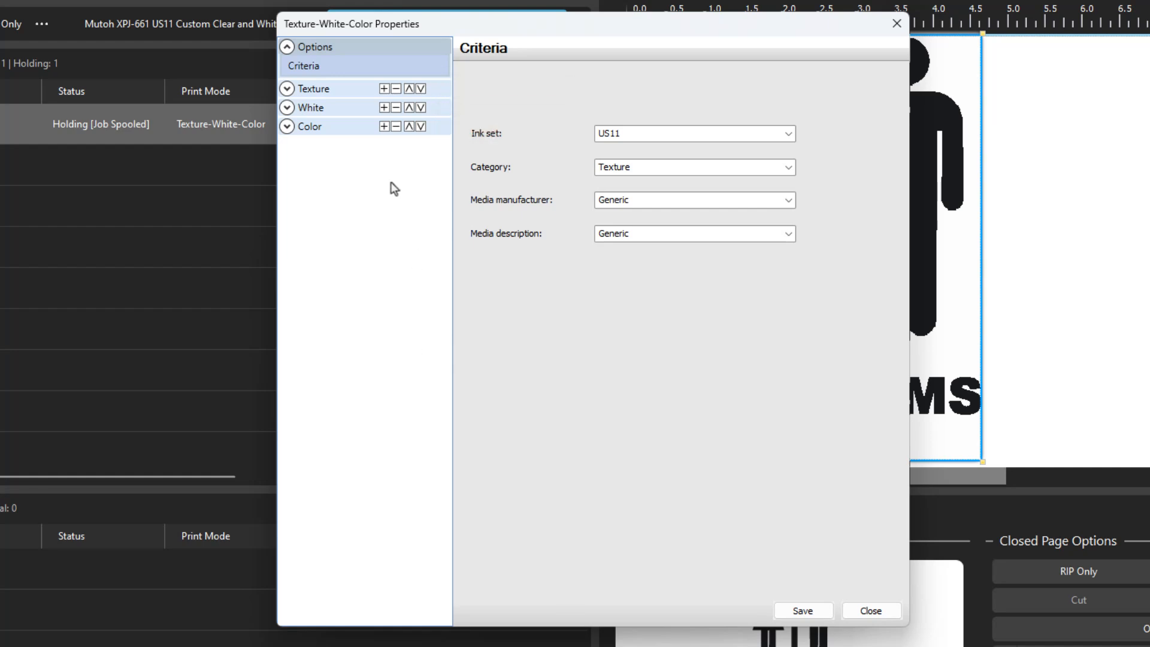
Step: Review the Printer Options of the Texture, White and Color layers, then close the properties
click(287, 89)
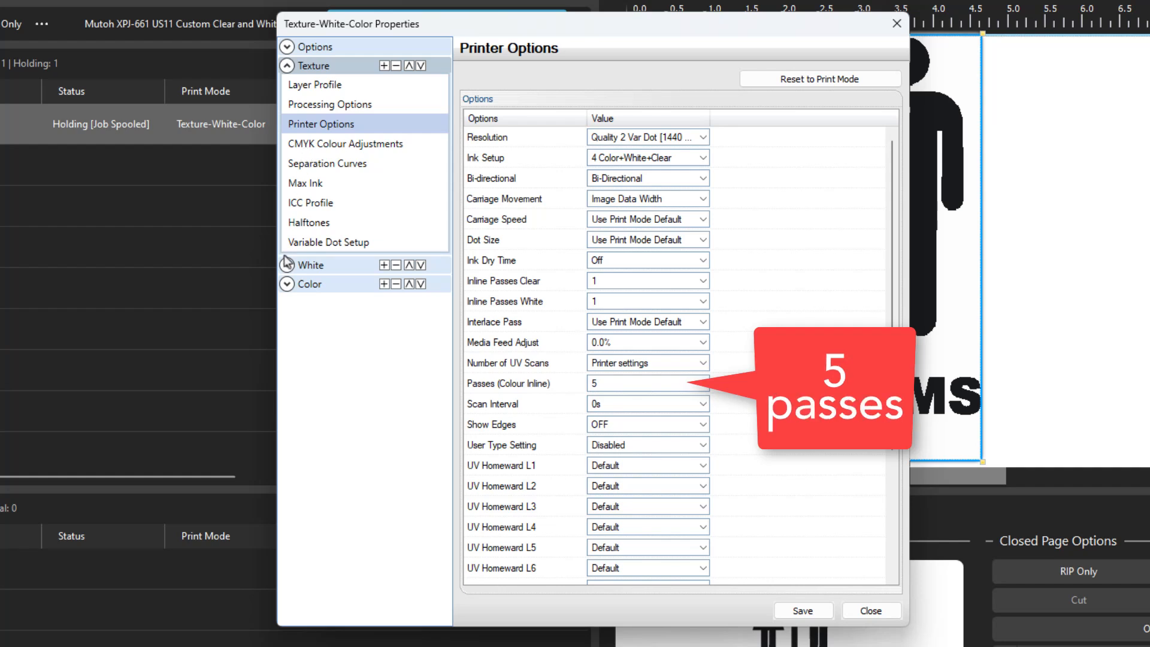
click(286, 265)
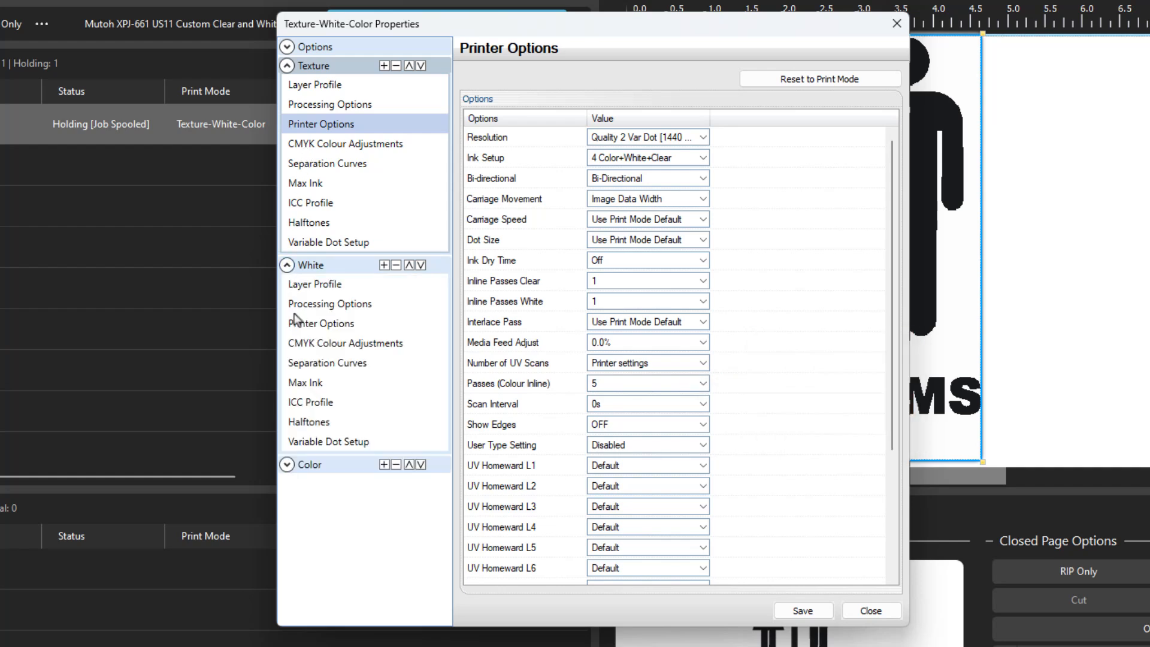
click(321, 323)
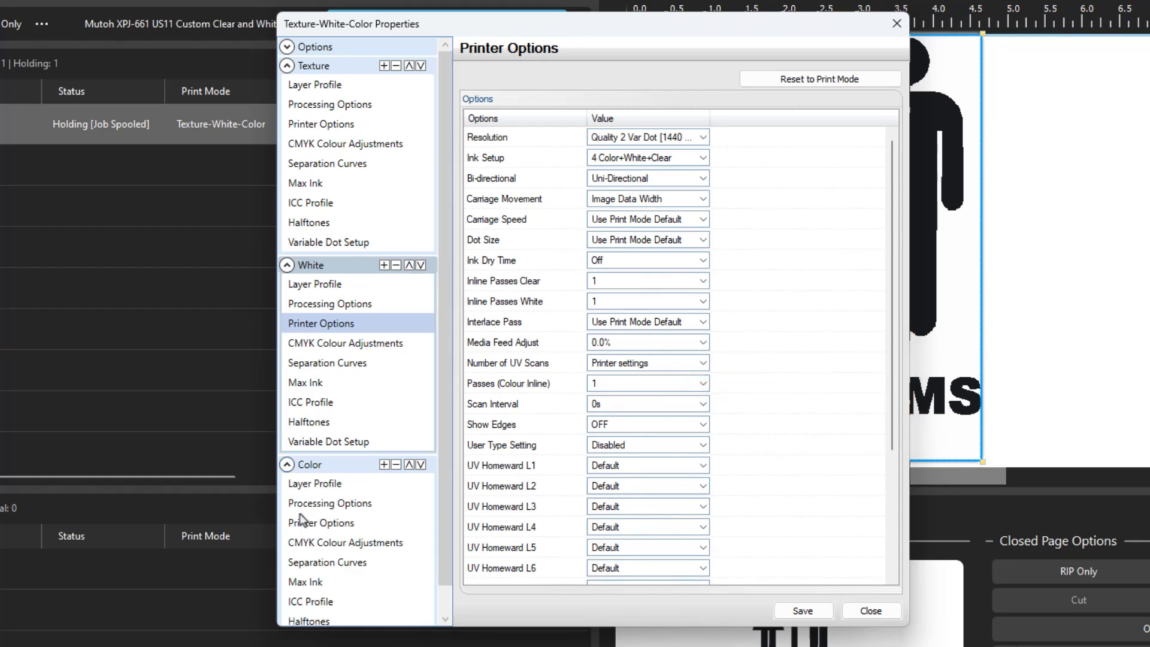
click(320, 522)
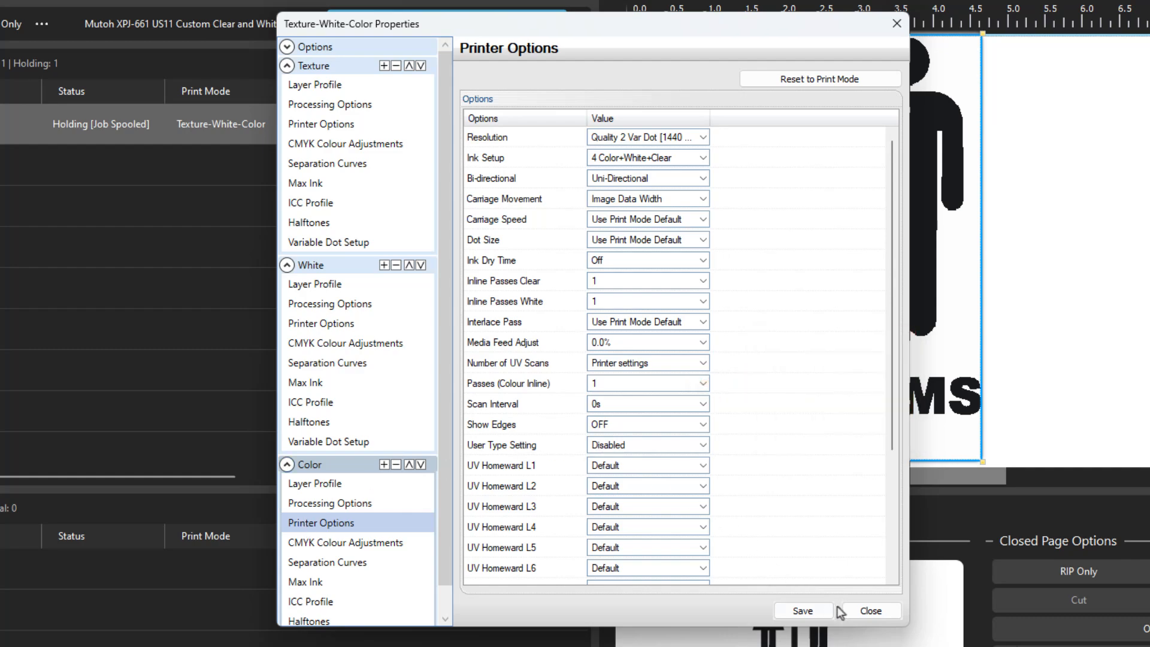
click(872, 610)
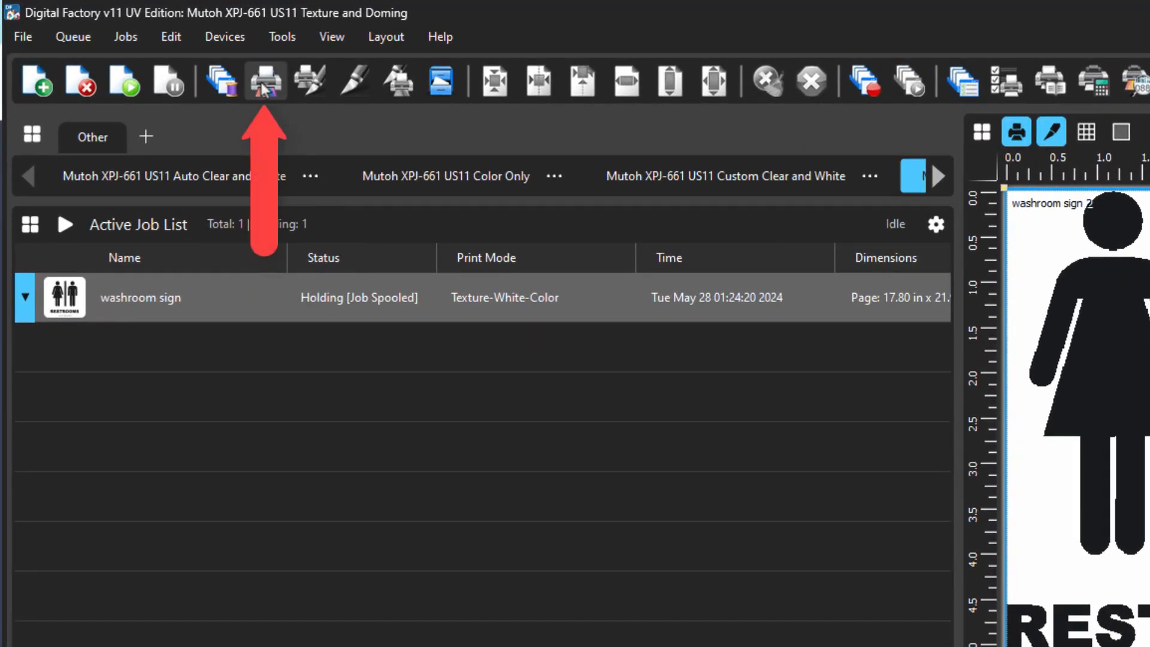
Step: Start printing the spooled washroom sign job with Print Job
click(265, 82)
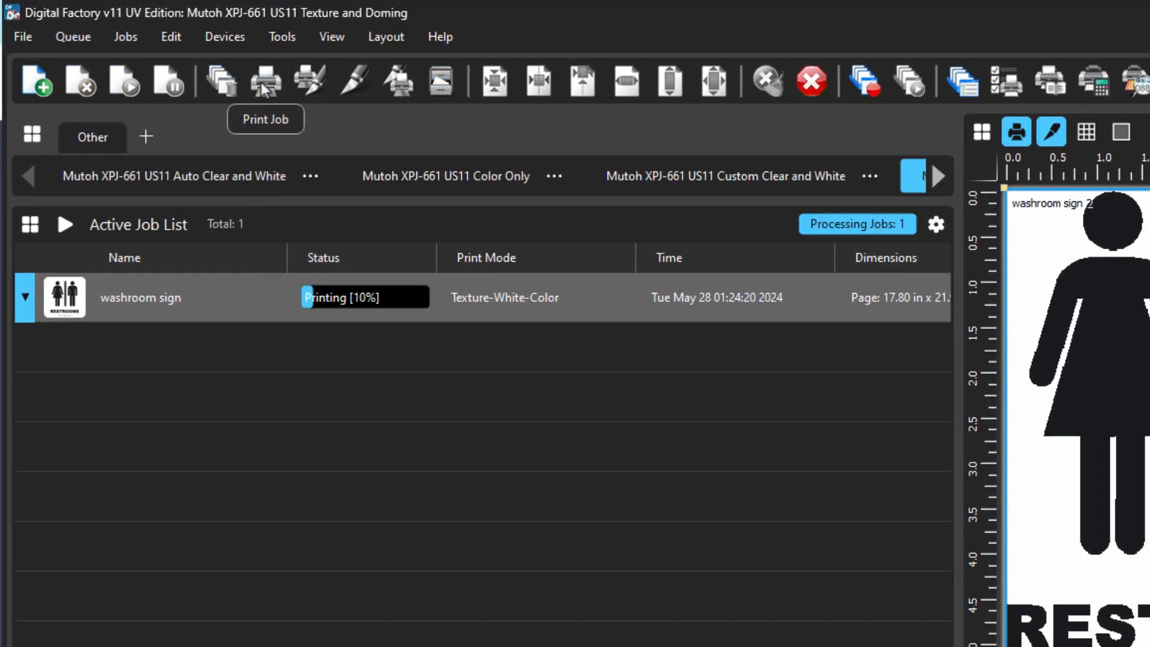